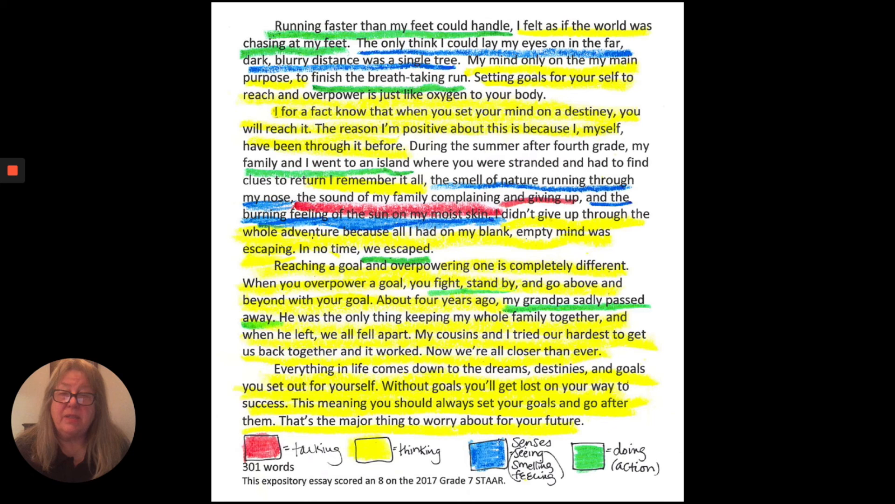
{"action": "scroll", "scroll_direction": "down", "scroll_amount": 3}
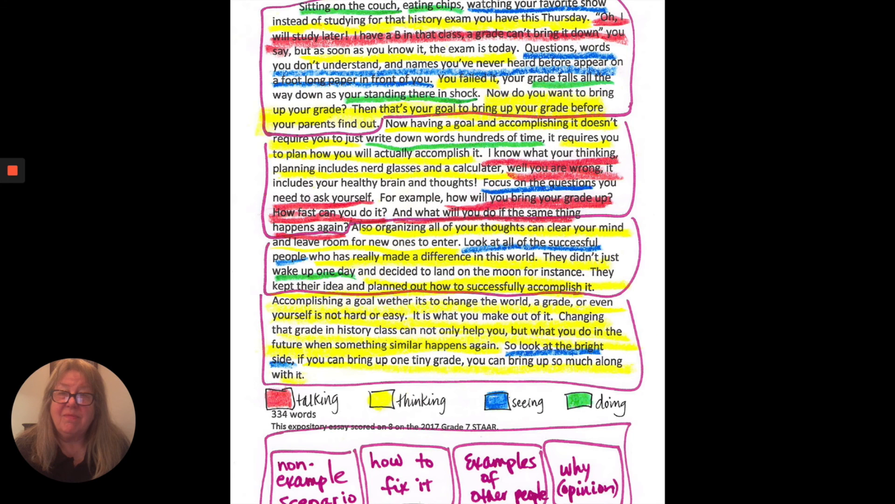